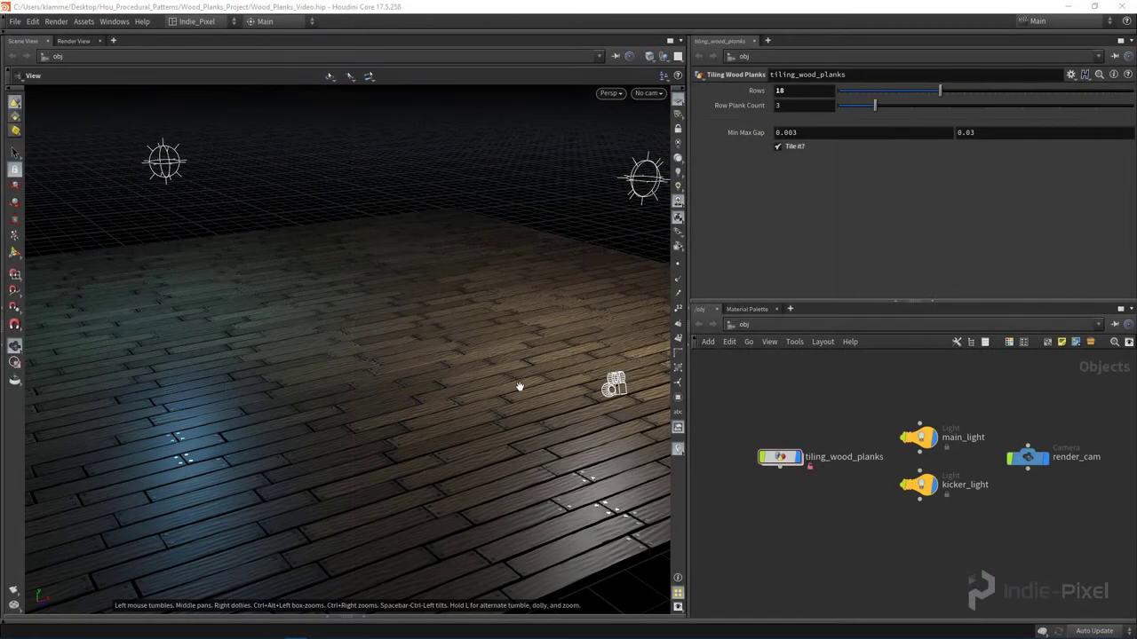
Step: Inspect the tiled plank floor from several angles, then uncheck 'Tile it?' to show raw planks
{"action": "left_click_drag", "start_coordinate": [520, 385], "coordinate": [421, 418]}
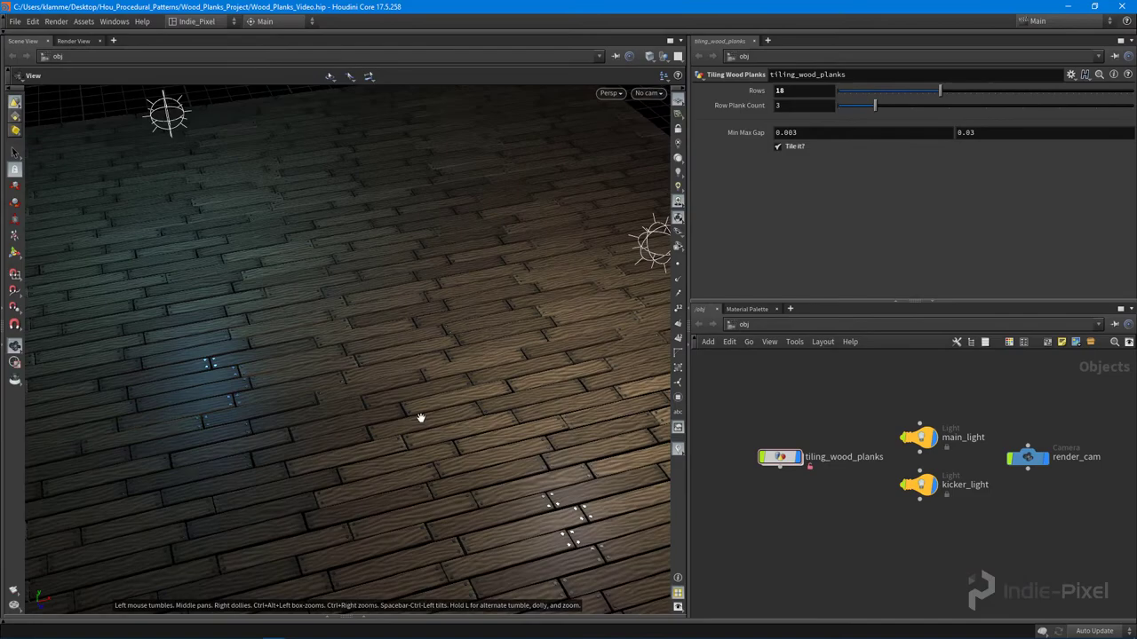
{"action": "left_click_drag", "start_coordinate": [421, 417], "coordinate": [349, 377]}
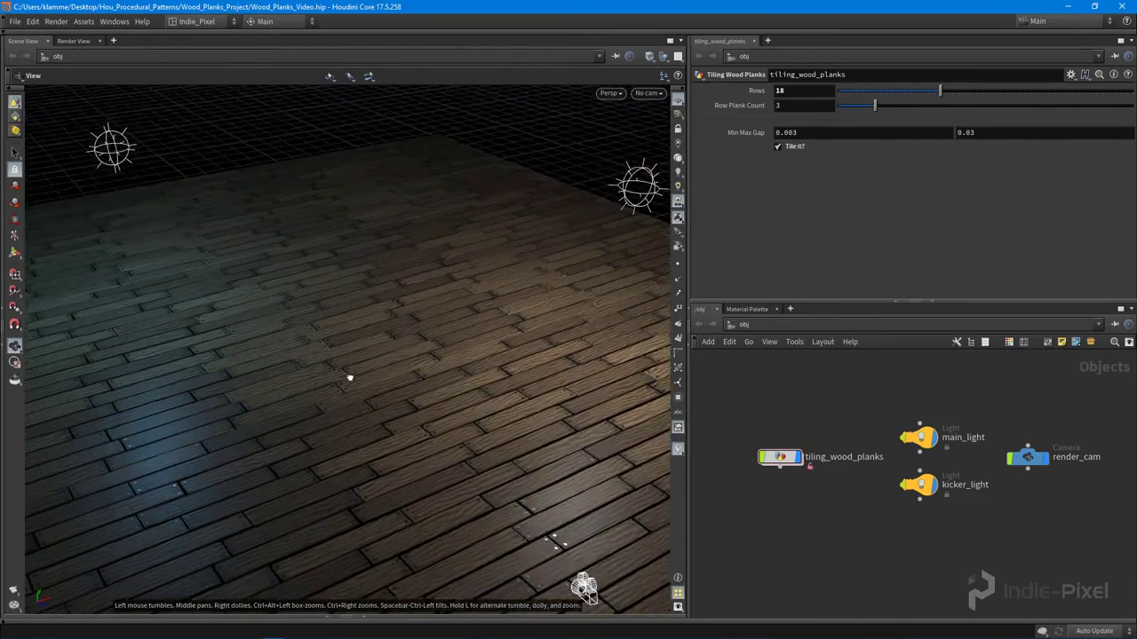
{"action": "left_click_drag", "start_coordinate": [349, 378], "coordinate": [339, 371]}
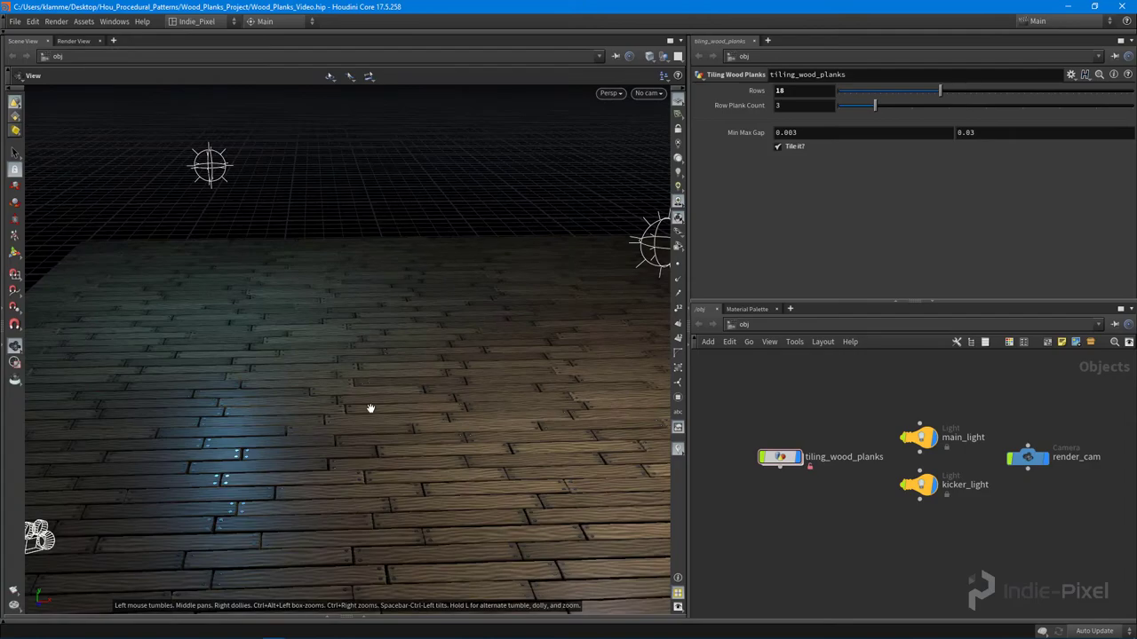
{"action": "left_click_drag", "start_coordinate": [370, 408], "coordinate": [339, 461]}
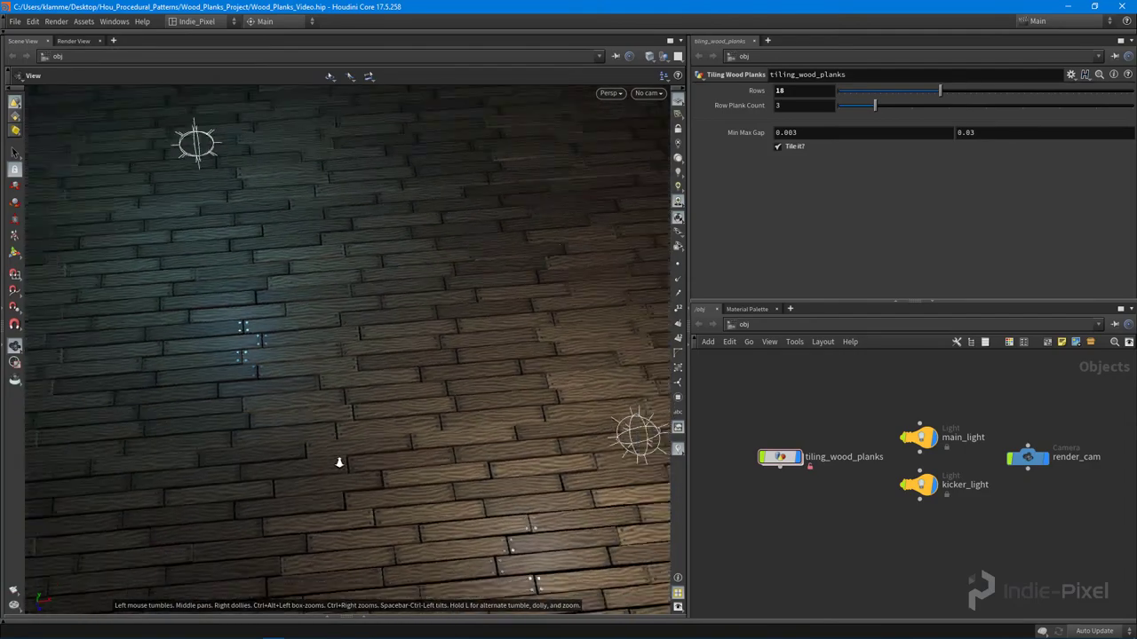
{"action": "left_click_drag", "start_coordinate": [339, 462], "coordinate": [458, 407]}
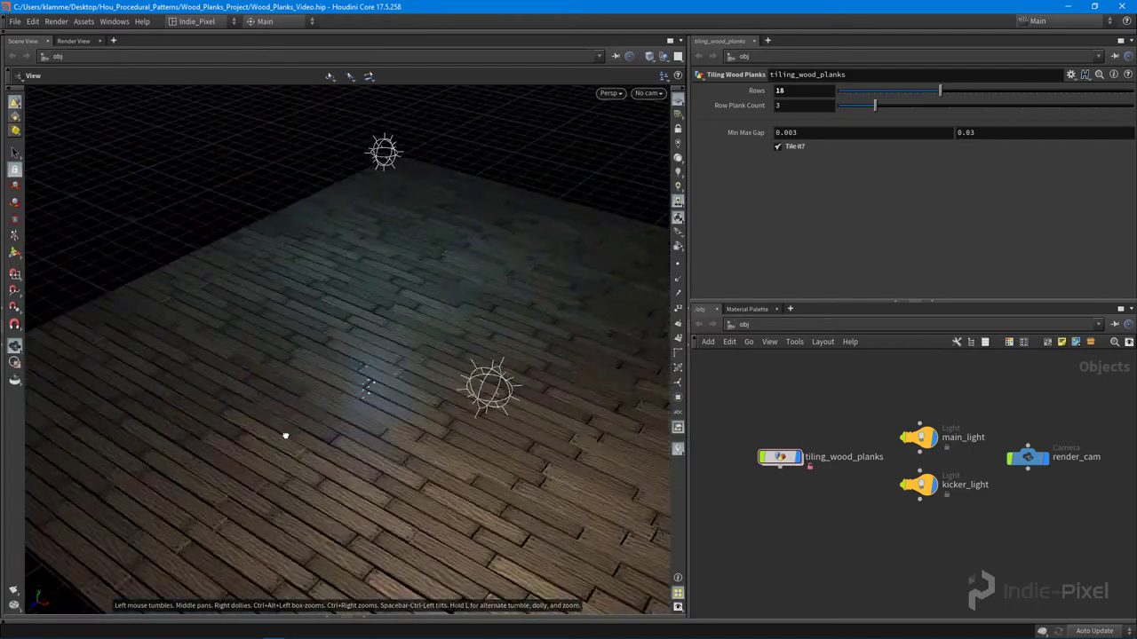
{"action": "left_click_drag", "start_coordinate": [285, 435], "coordinate": [408, 410]}
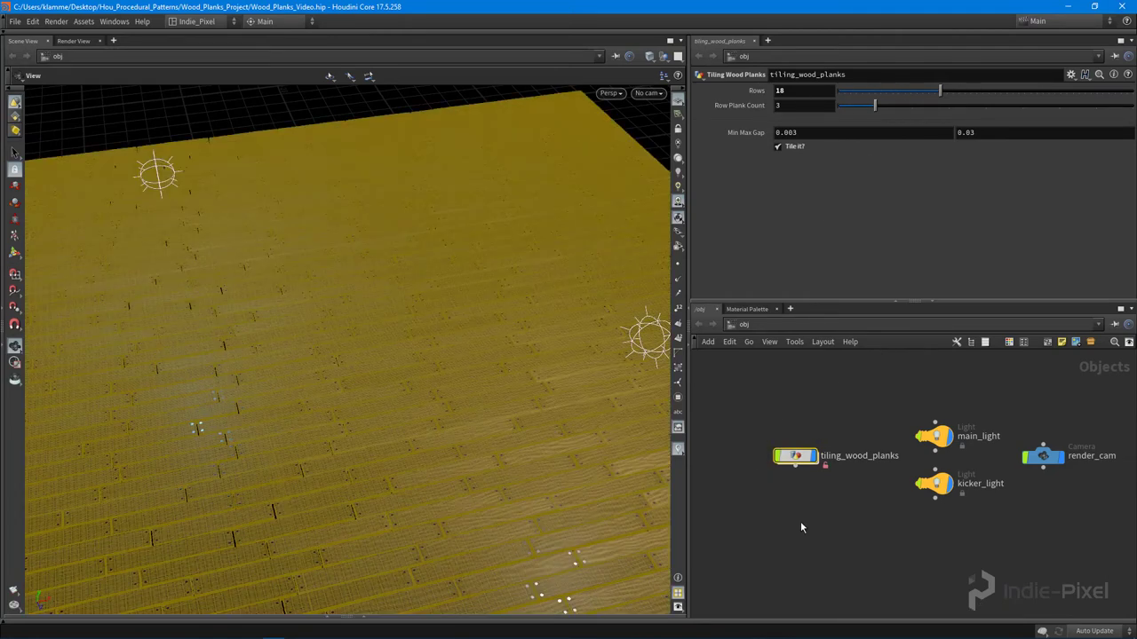
{"action": "left_click", "coordinate": [777, 147]}
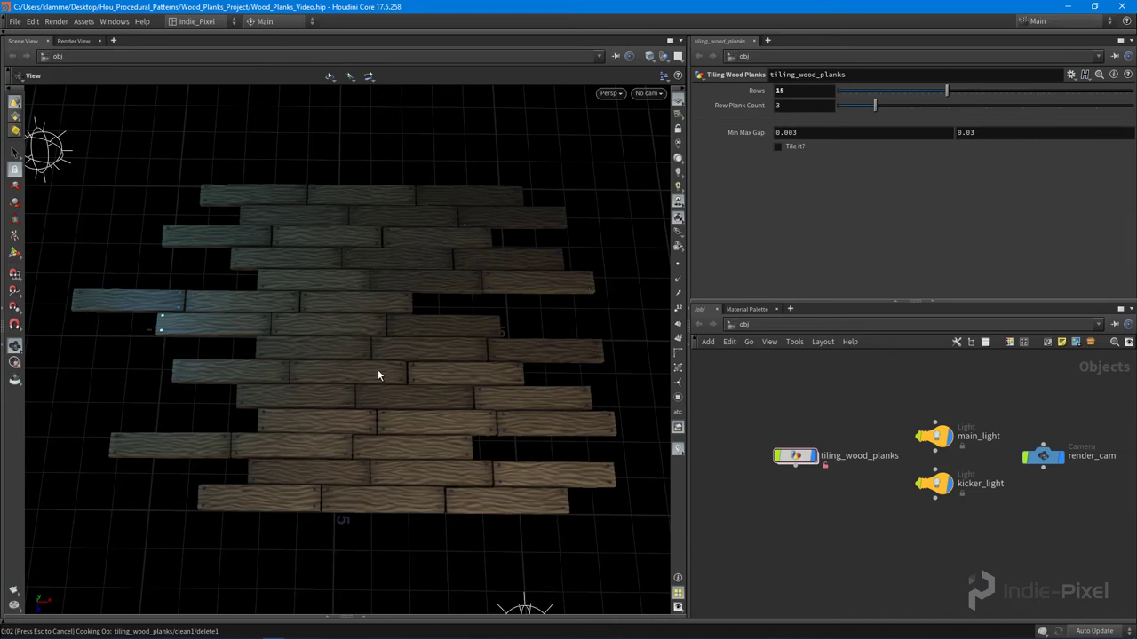
{"action": "mouse_move", "coordinate": [371, 283]}
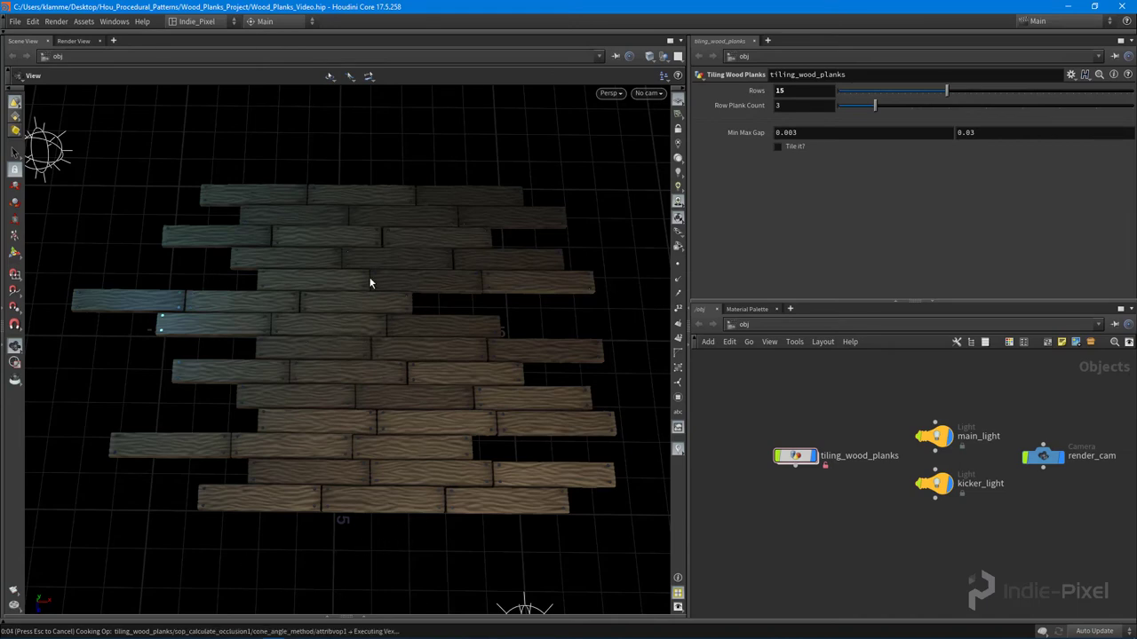
{"action": "mouse_move", "coordinate": [310, 237]}
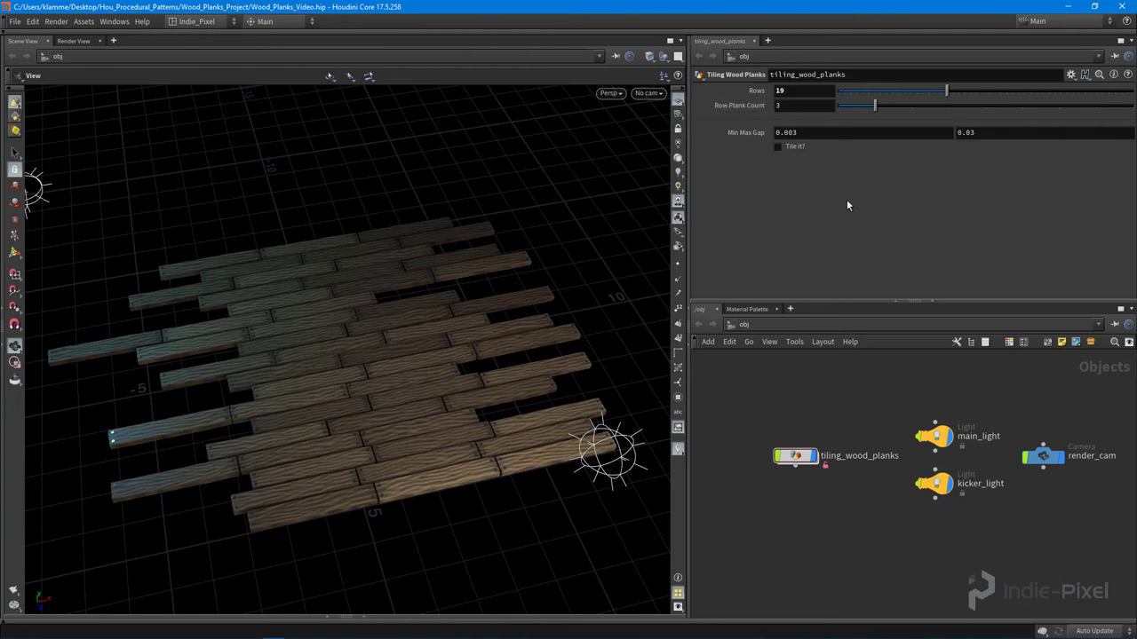
Step: Re-enable 'Tile it?' on tiling_wood_planks and look down across the tiled 19-row floor
{"action": "left_click", "coordinate": [1025, 133]}
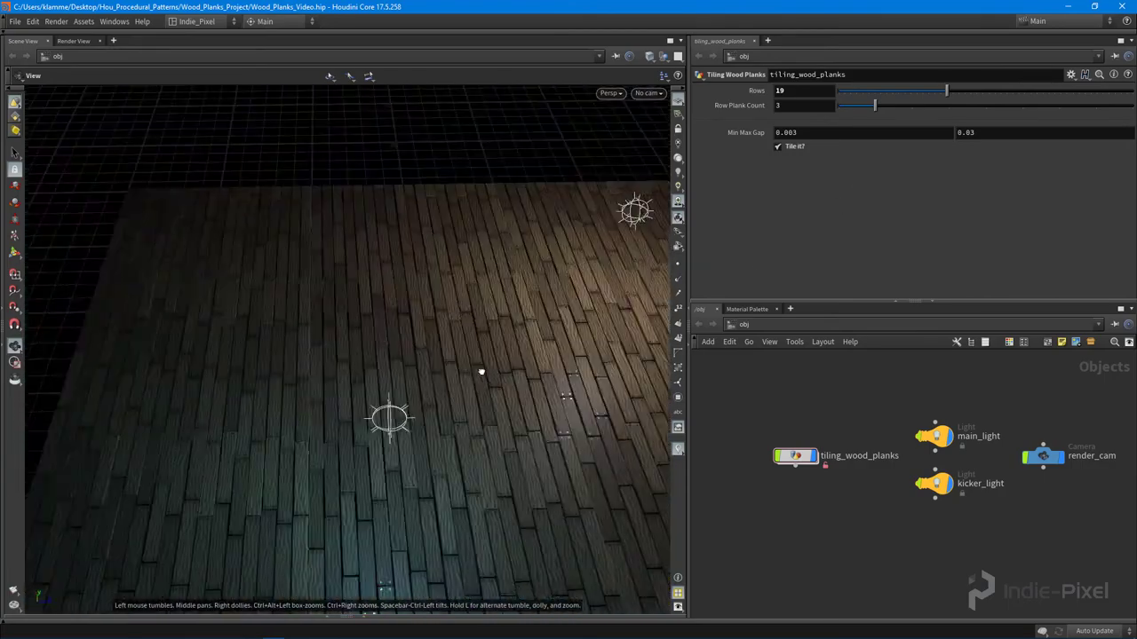
{"action": "left_click_drag", "start_coordinate": [479, 371], "coordinate": [373, 365]}
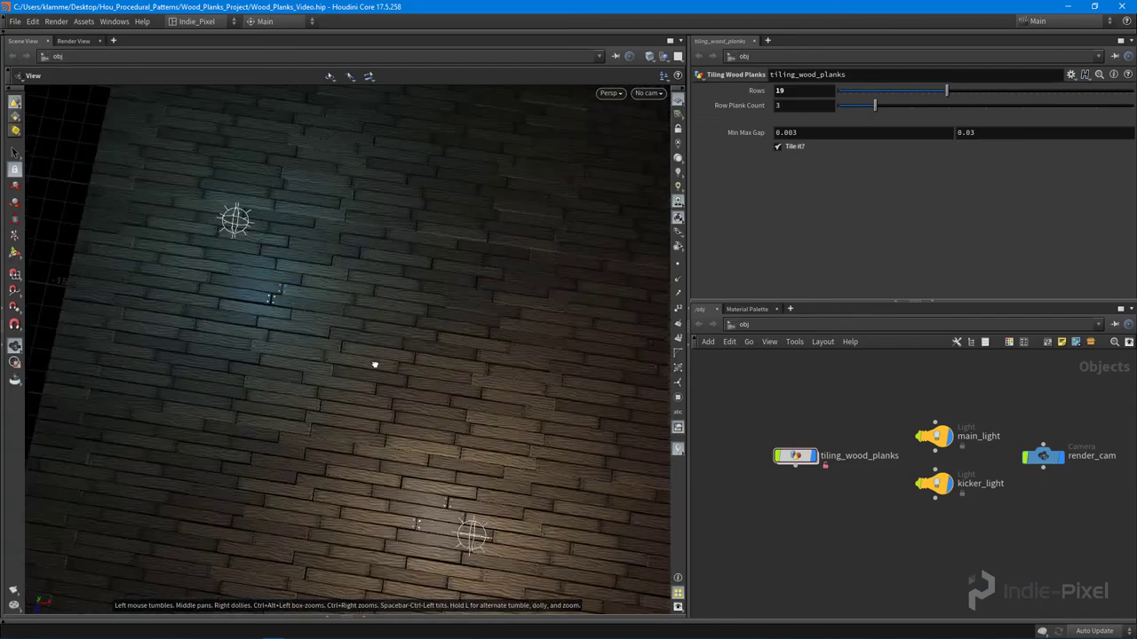
{"action": "left_click_drag", "start_coordinate": [373, 365], "coordinate": [271, 104]}
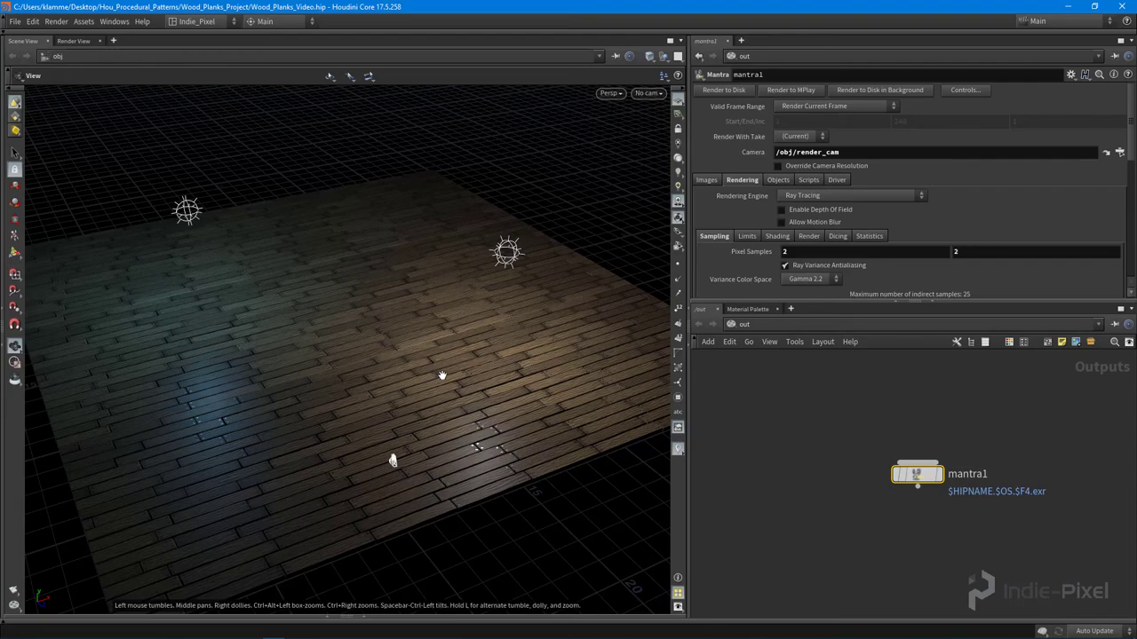
{"action": "mouse_move", "coordinate": [454, 316]}
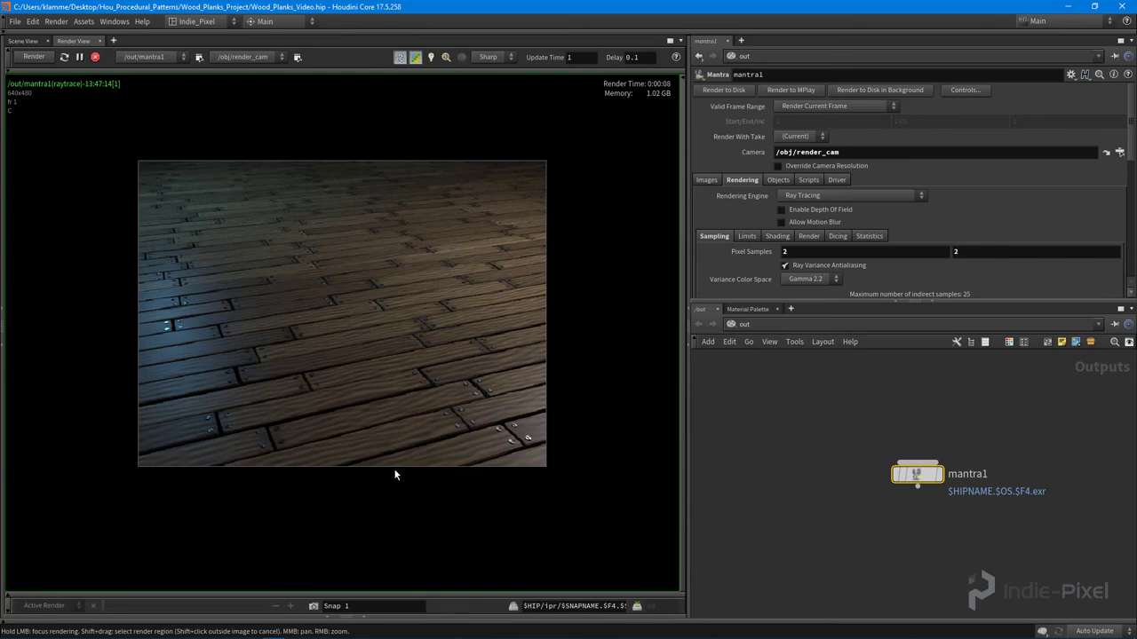
{"action": "mouse_move", "coordinate": [319, 432]}
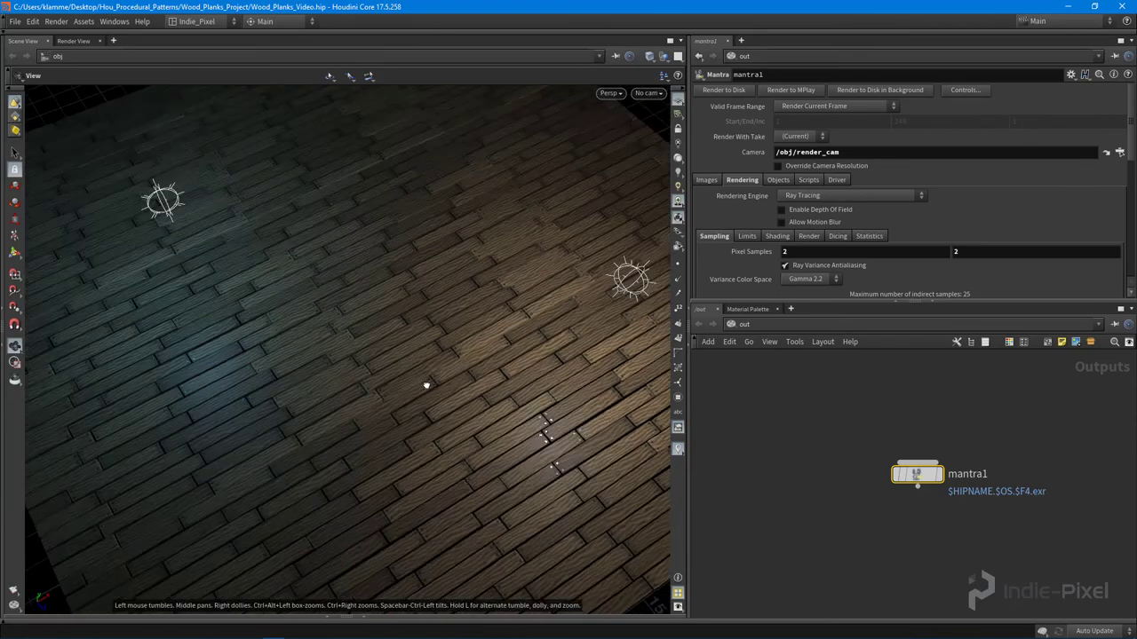
Step: Pull back to view the whole floor, then switch the network back to /obj
{"action": "left_click_drag", "start_coordinate": [426, 385], "coordinate": [414, 357]}
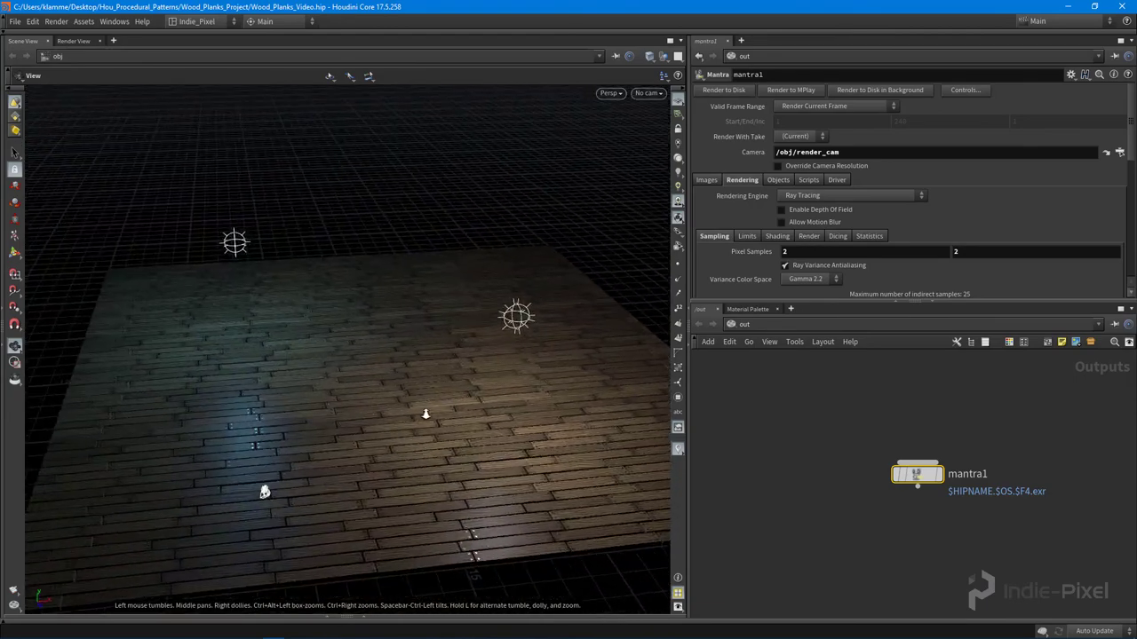
{"action": "left_click", "coordinate": [733, 324]}
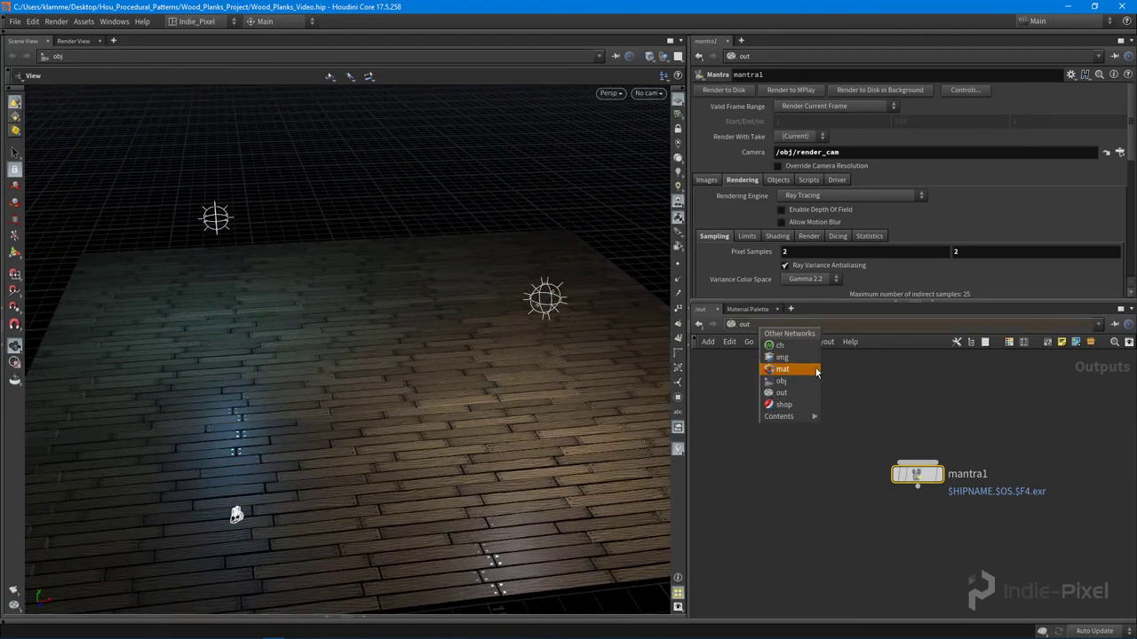
{"action": "left_click", "coordinate": [782, 369]}
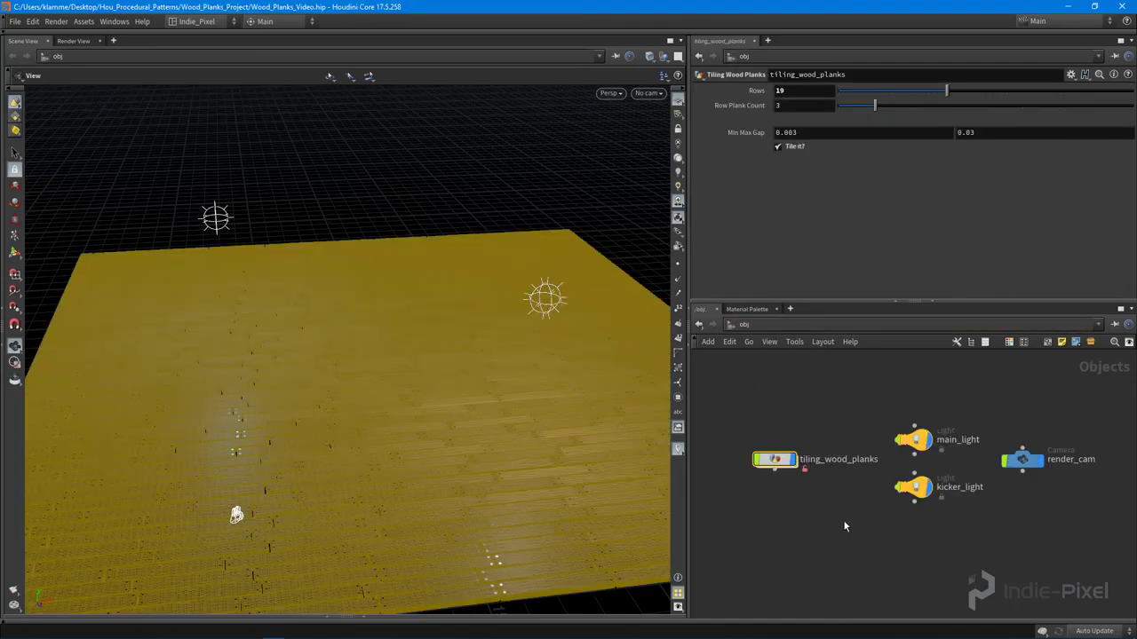